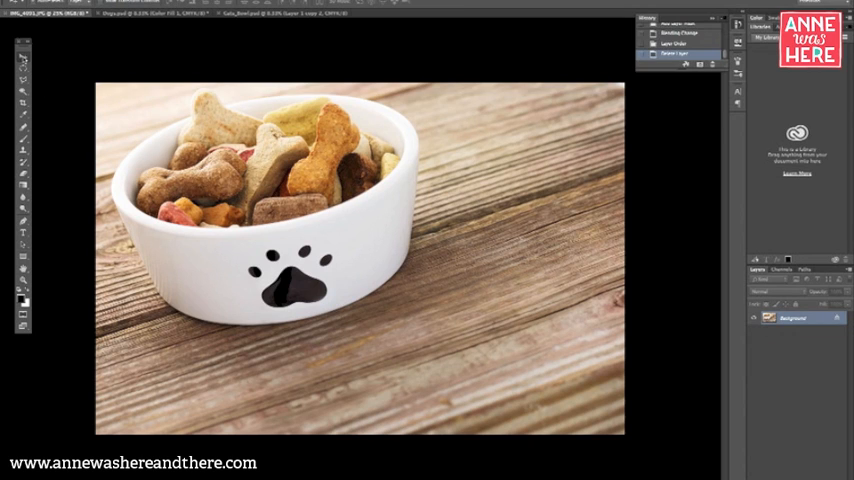
pyautogui.moveTo(22, 58)
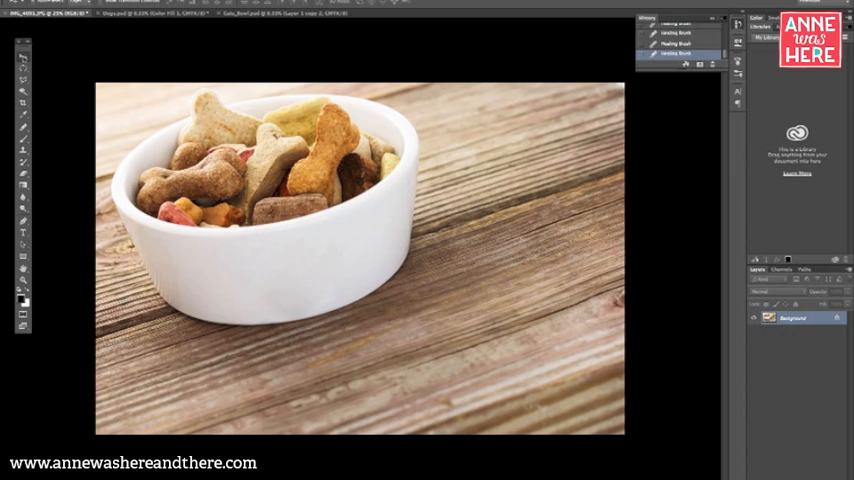
pyautogui.moveTo(24, 56)
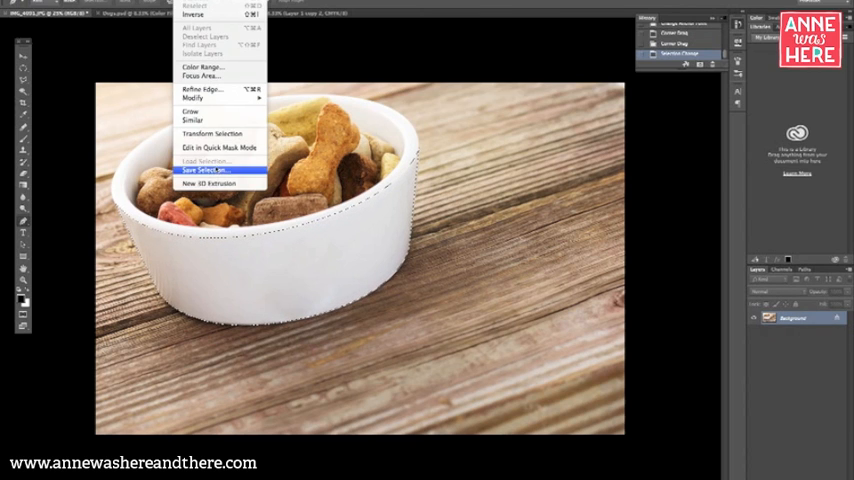
# - Save the bowl outline selection as a new channel via Select > Save Selection
pyautogui.click(204, 168)
pyautogui.write('ArtArea')
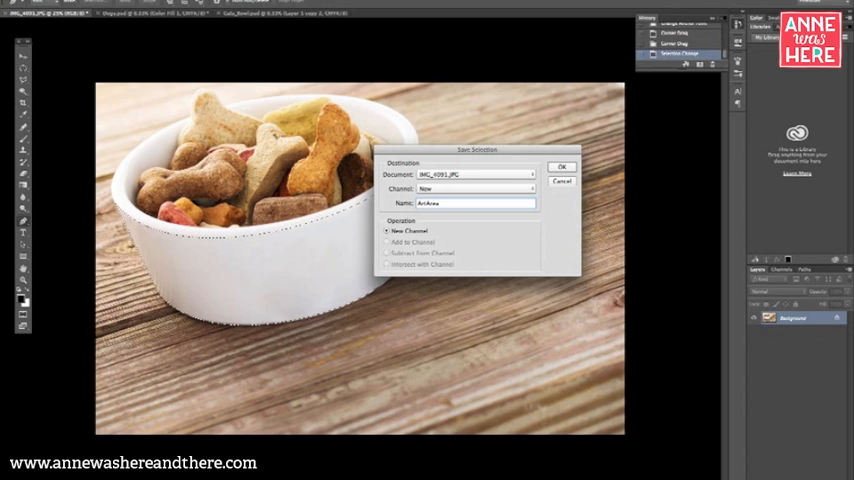
pyautogui.click(560, 166)
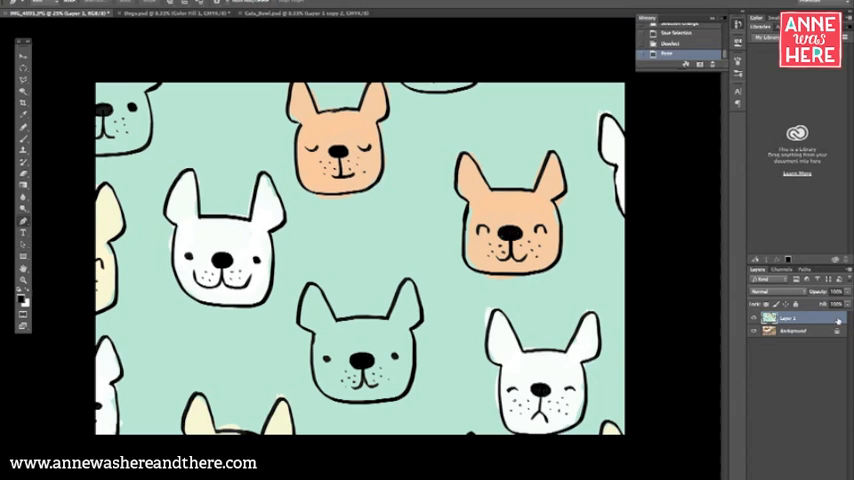
# - Convert the French bulldog pattern layer to a smart object from its layer menu
pyautogui.rightClick(790, 318)
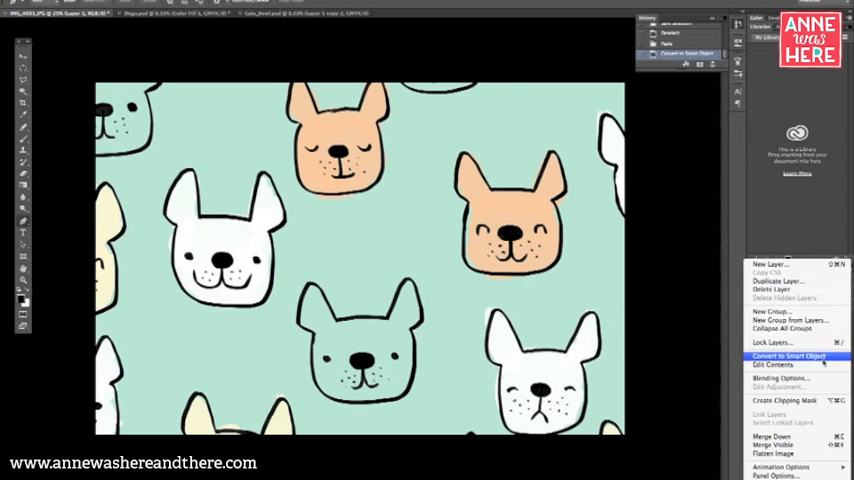
pyautogui.click(788, 356)
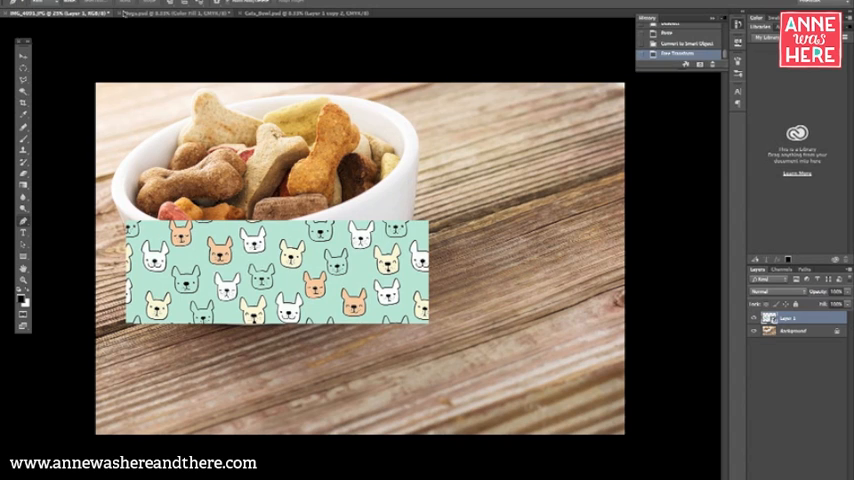
# - Commit the Free Transform so the bulldog pattern sits at bowl size
pyautogui.click(128, 4)
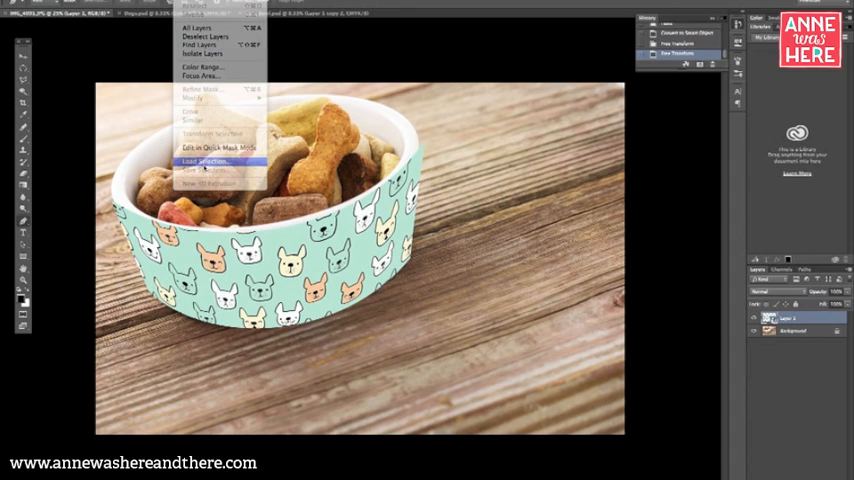
# - Load the saved bowl-outline alpha channel as the active selection for masking Layer 1
pyautogui.click(204, 160)
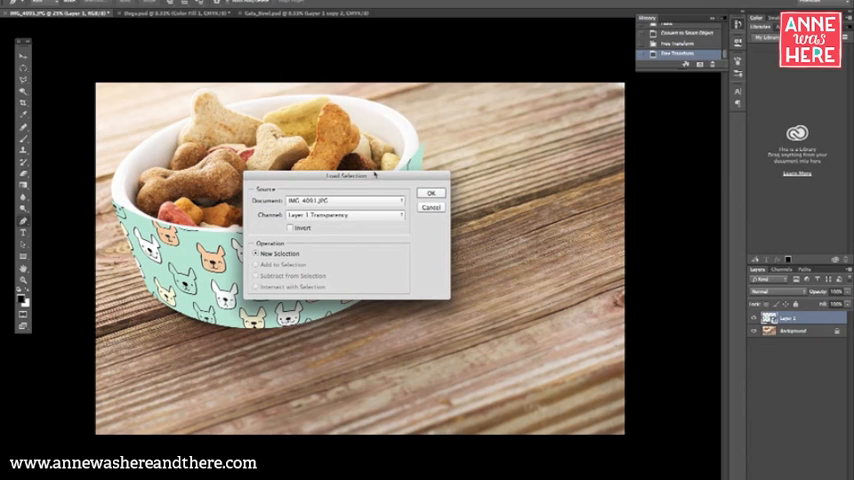
pyautogui.click(344, 216)
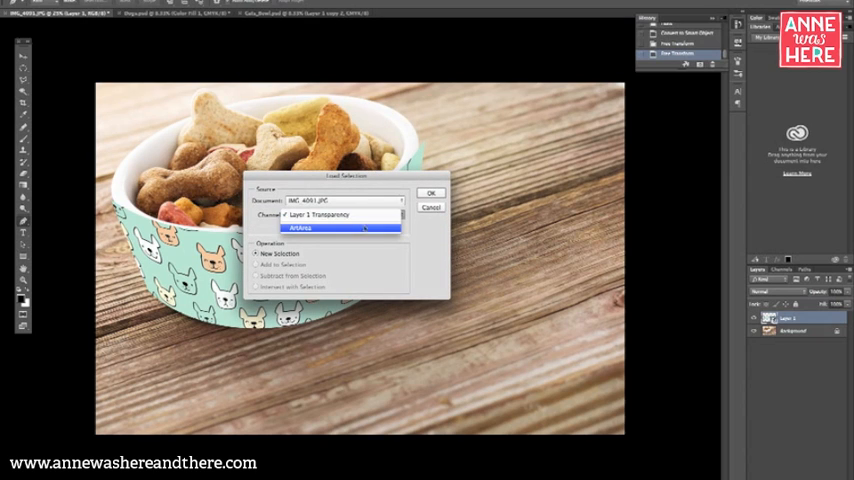
pyautogui.click(340, 228)
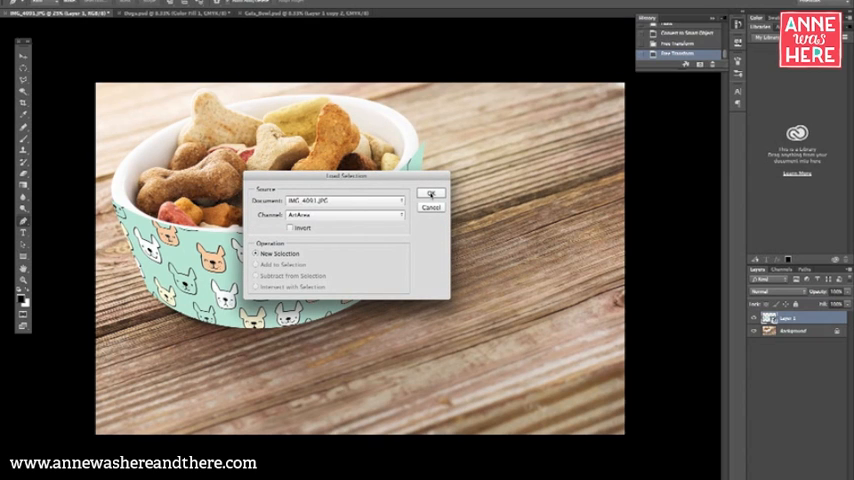
pyautogui.click(430, 194)
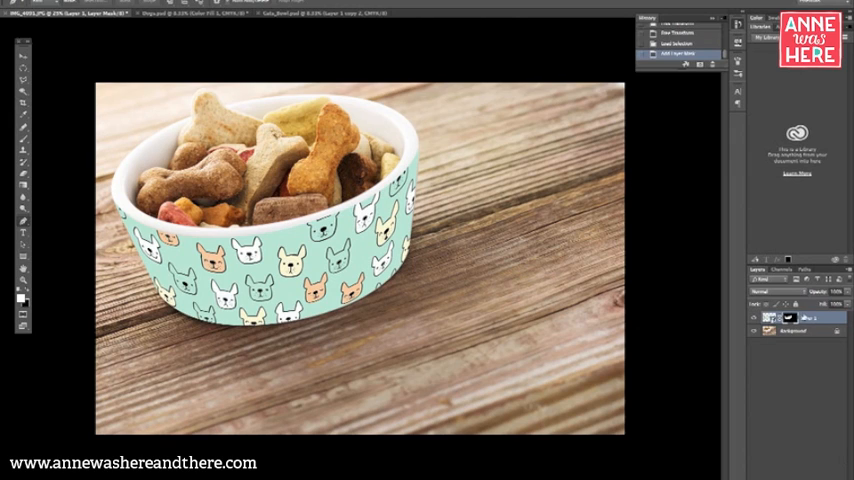
# - Display the pattern layer's mask alone, showing the white bowl band on black
pyautogui.click(770, 292)
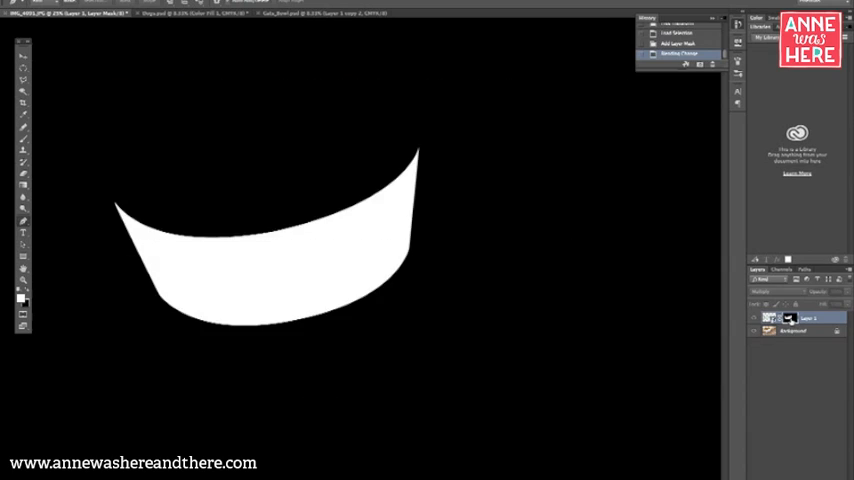
# - Apply an Edit-menu command to the white bowl-band mask shape
pyautogui.click(758, 332)
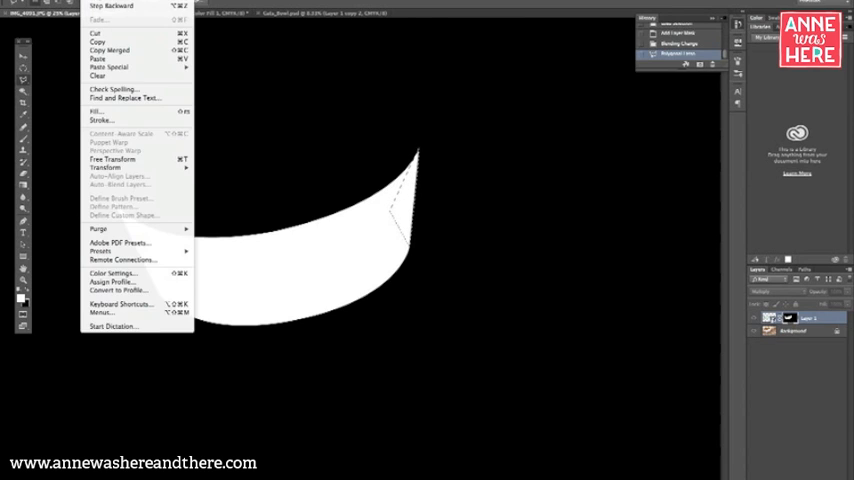
pyautogui.click(564, 192)
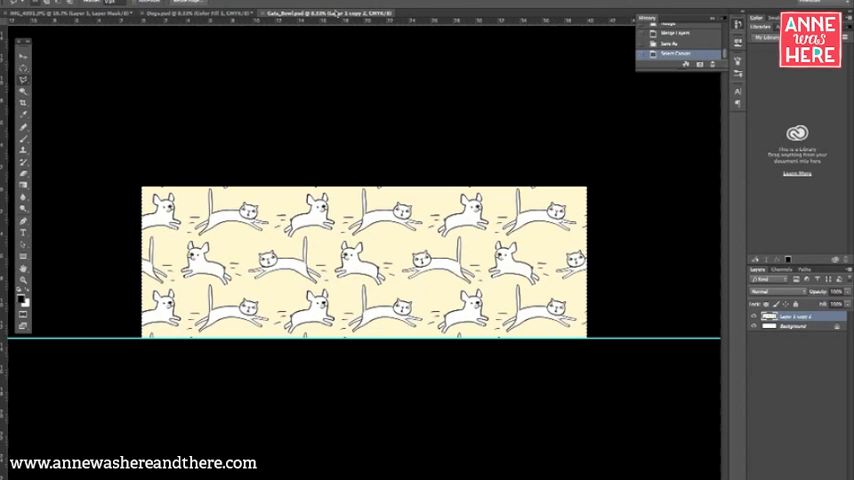
# - In the smart object's contents document, place the cat pattern and select the other layer
pyautogui.click(110, 14)
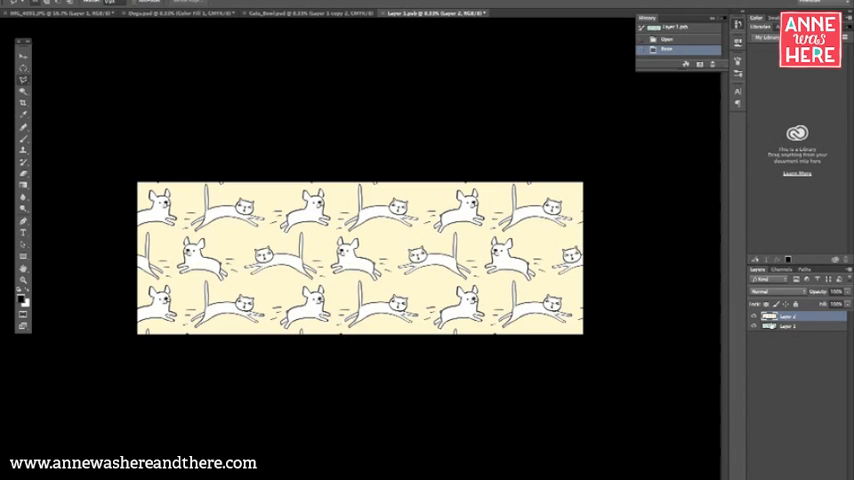
pyautogui.click(796, 326)
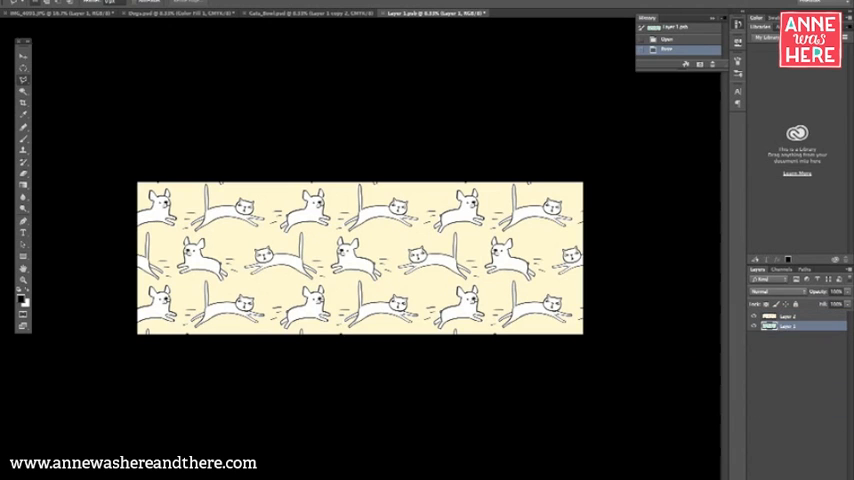